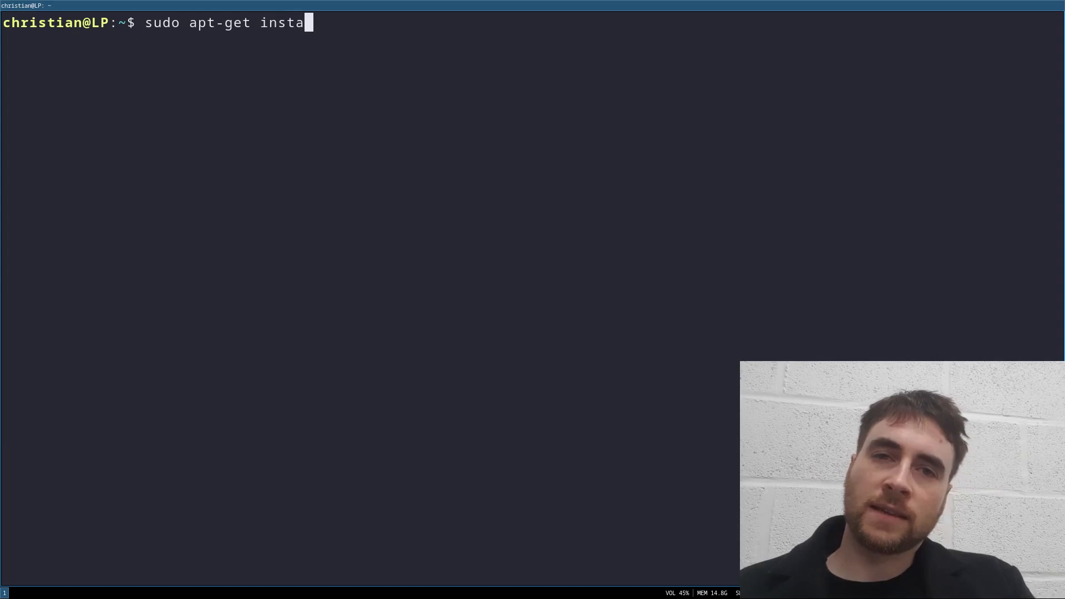
Run 'sudo apt-get install tshark', which reports tshark already at the newest version
type("ll")
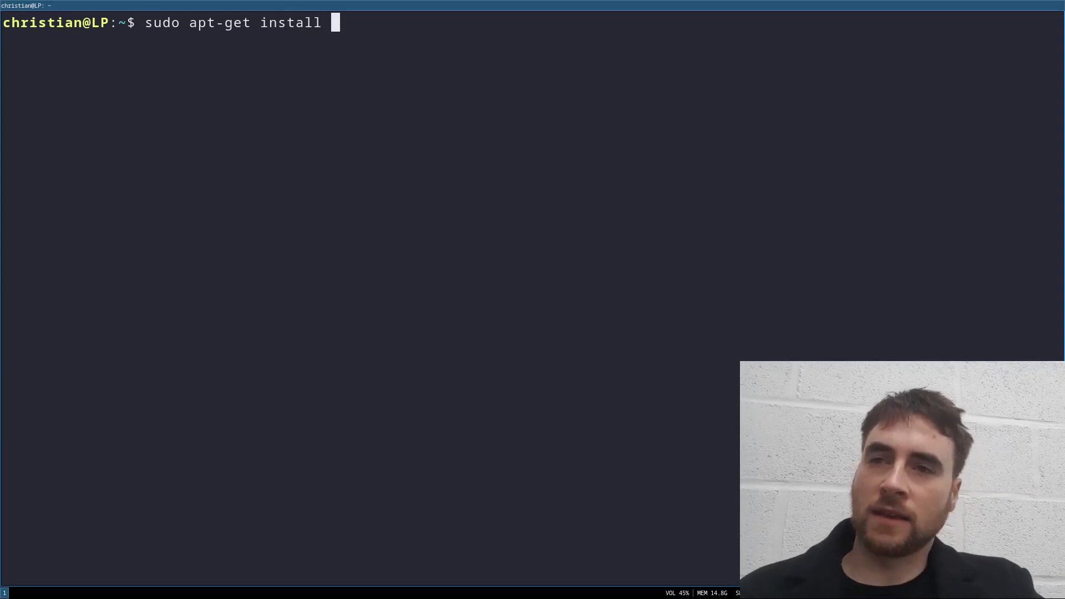
type("tshark")
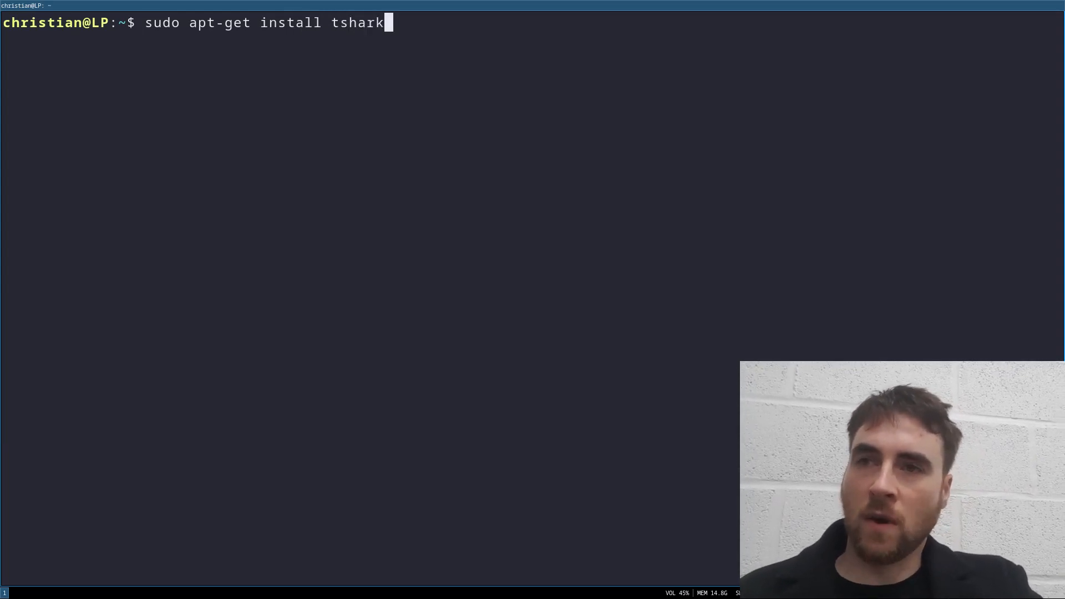
key("Return")
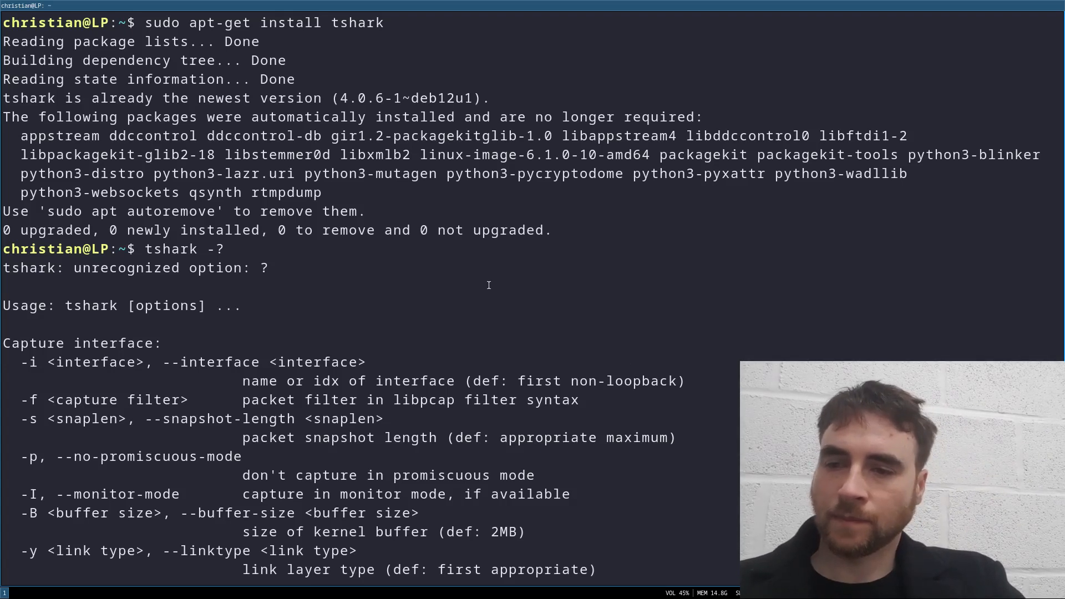
Interrupt the running terminal command before searching the Ethernet type codes page for 86DD
key("ctrl+c")
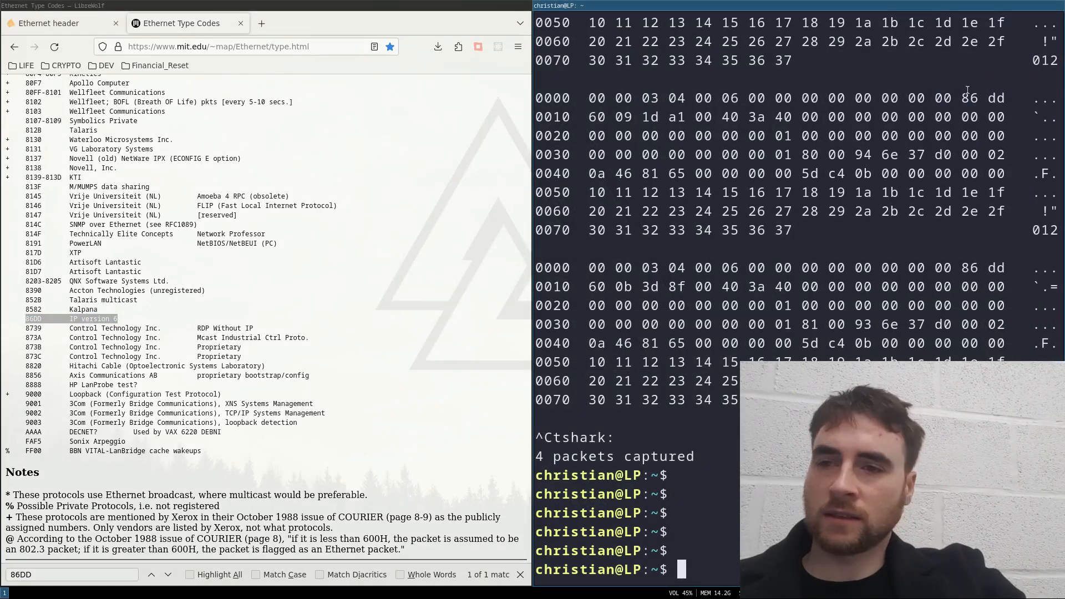
Show the IPv6 Header Structure article and scroll through its header field diagram
left_click(386, 23)
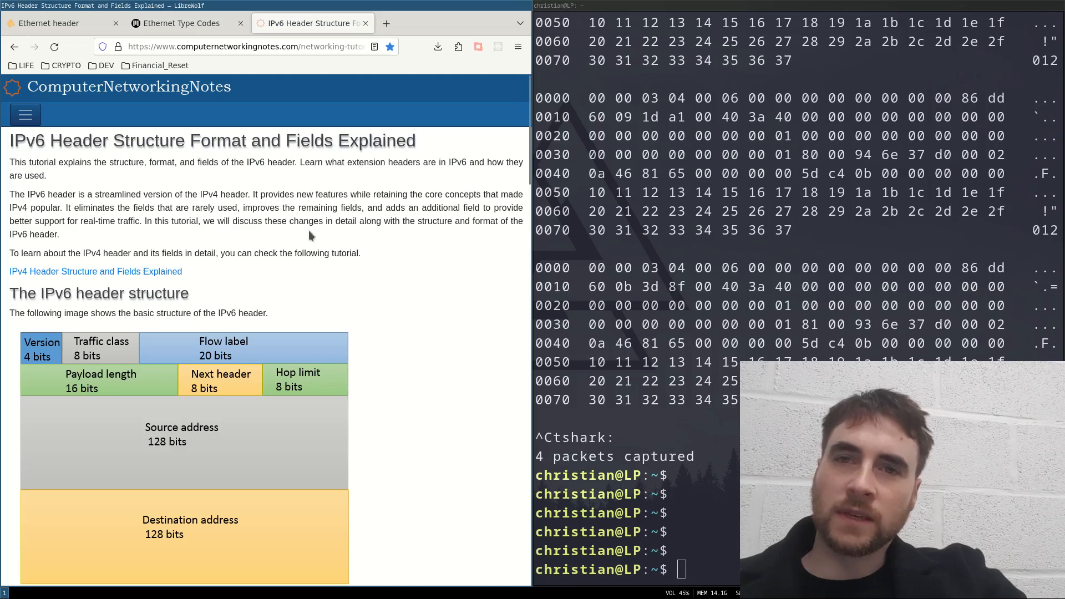
mouse_move(304, 266)
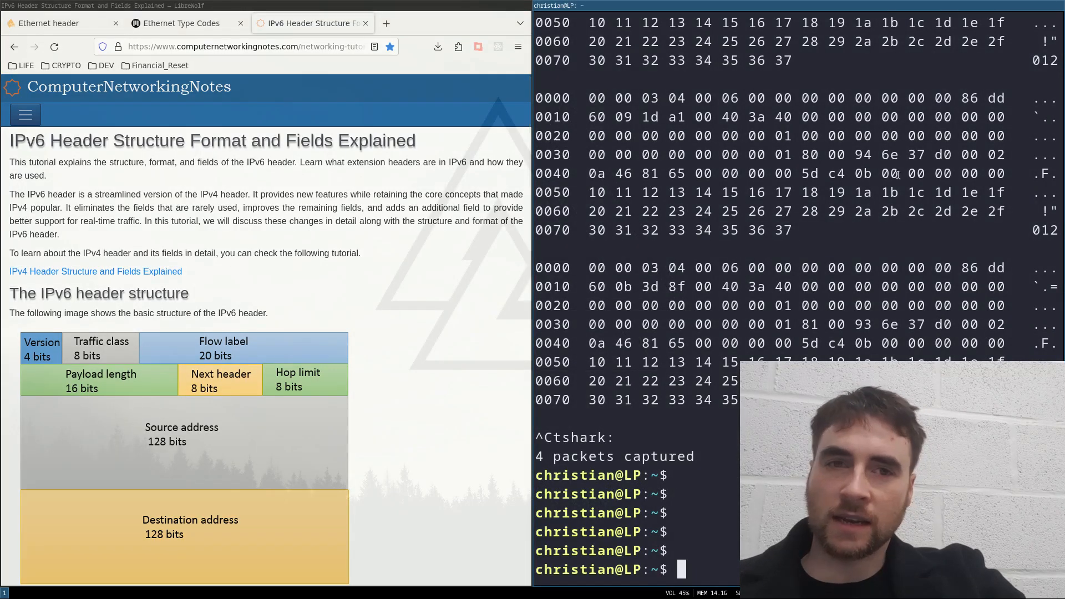
scroll("down", 3)
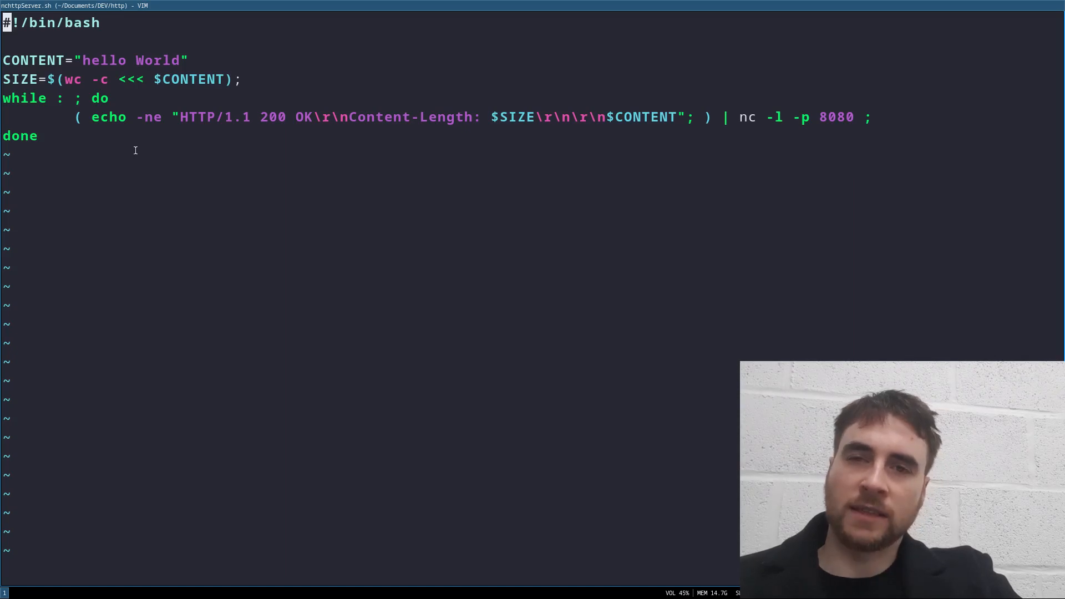
Leave the nchttpServer.sh review and return to the shell
key("v")
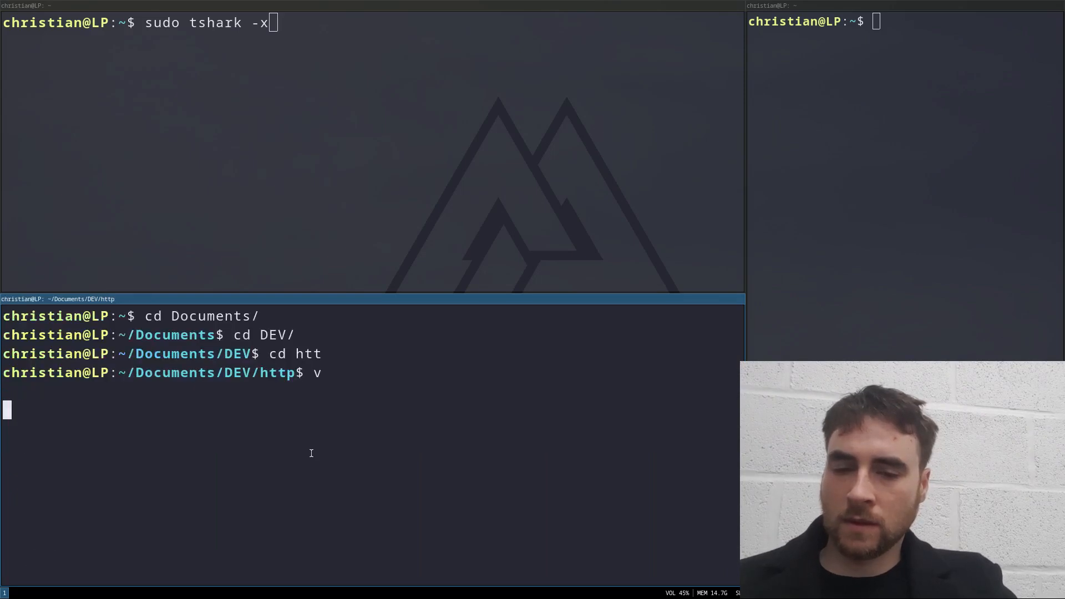
Start 'sudo tshark -x' capturing and send 'curl localhost:8080' to the netcat server
type("curl localhost:8080")
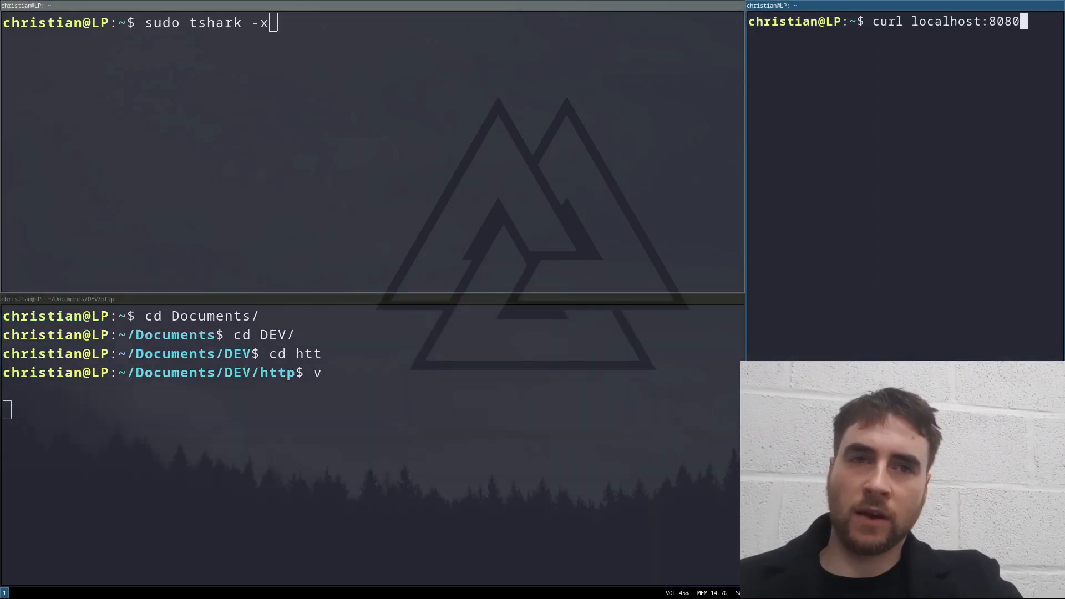
key("Return")
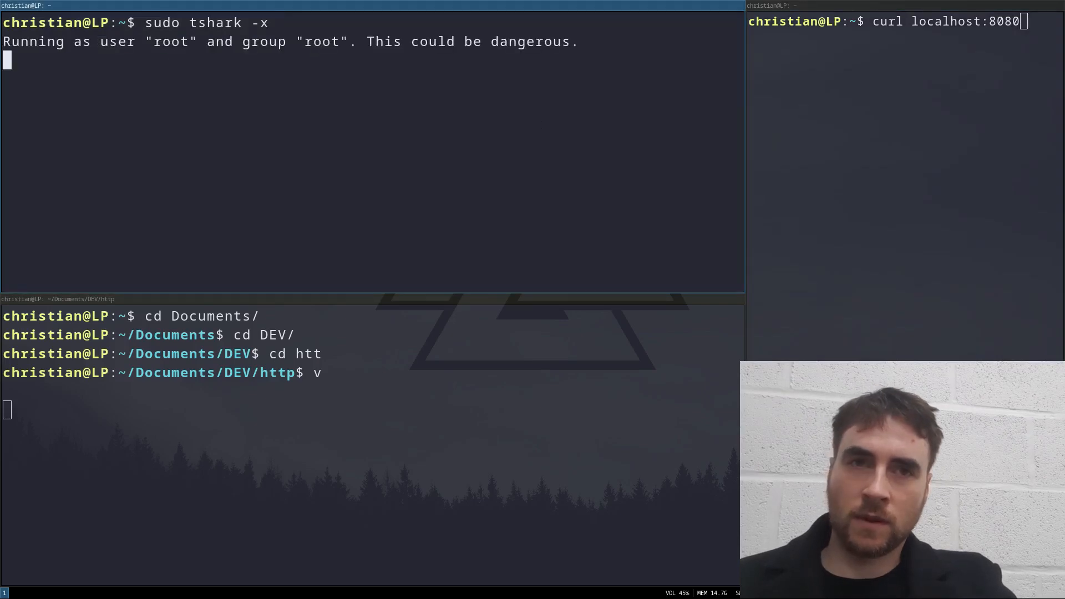
key("Return")
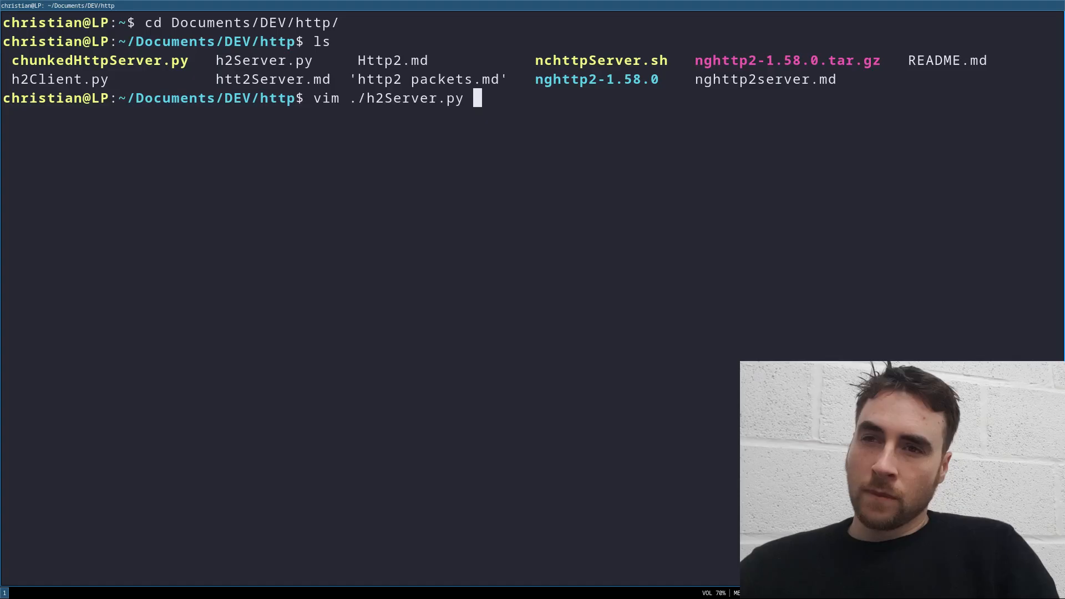
Open h2Server.py and h2Client.py in Vim and enter ':!python %' to run the server
key("Return")
type("v")
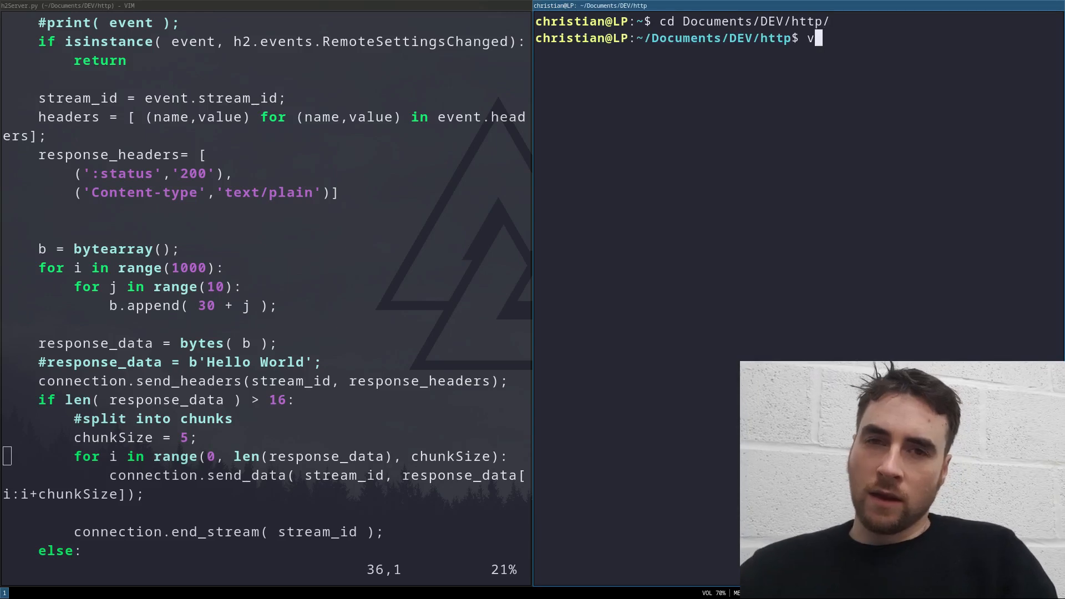
type("im ./h")
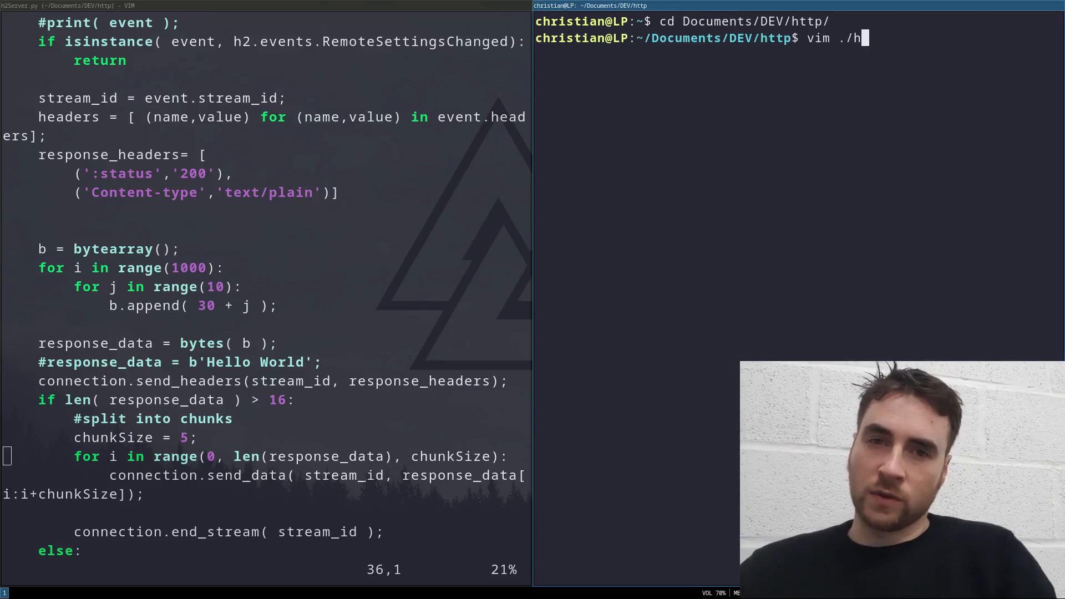
type("2Client.py")
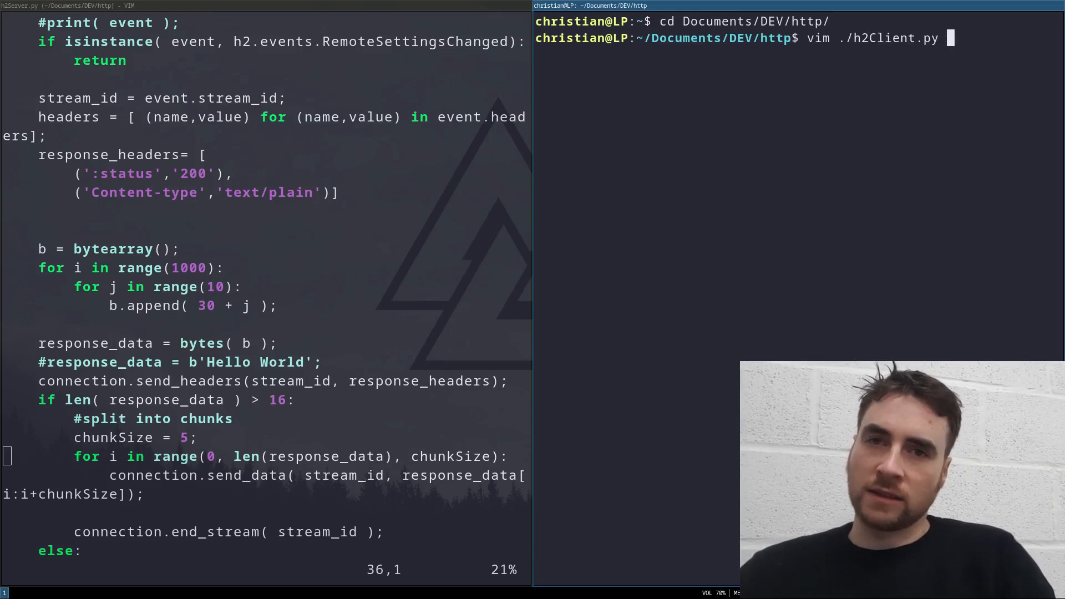
key("Return")
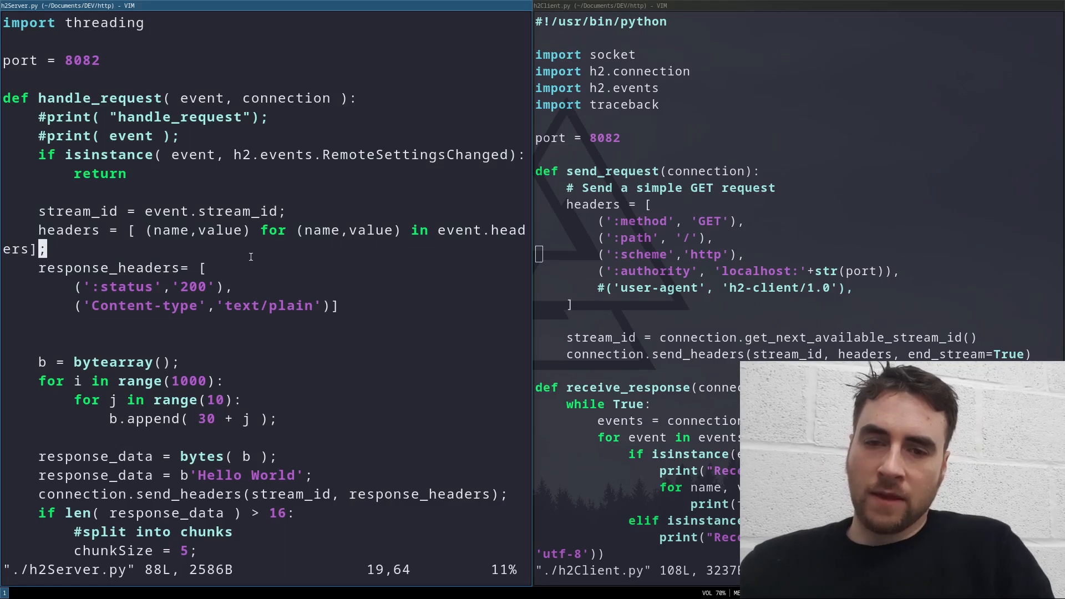
type(":!python %")
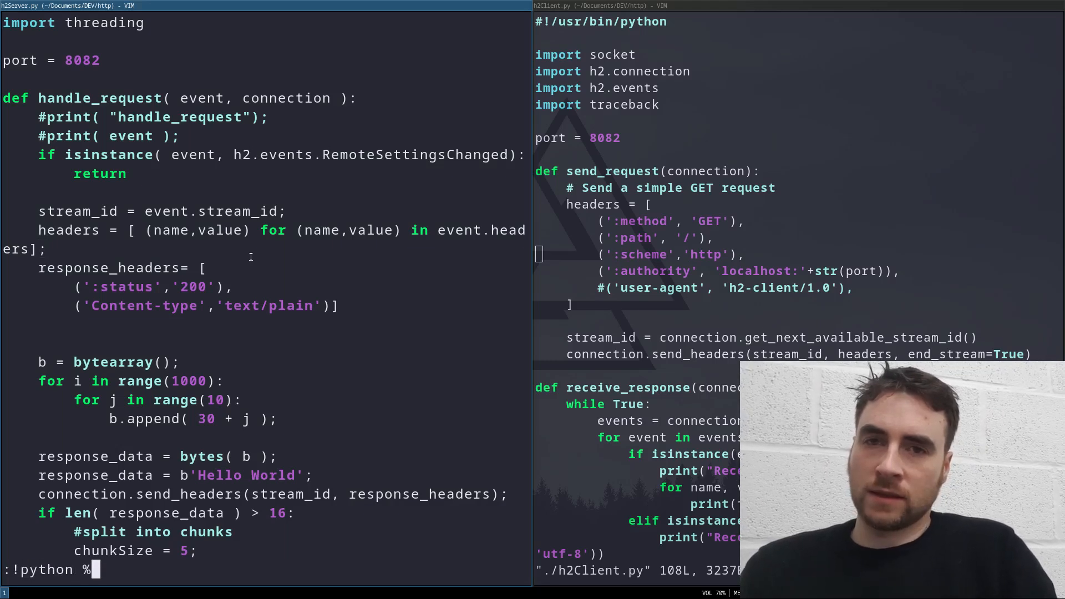
Run h2Server.py so the HTTP/2 Hello World exchange appears in the tshark hex dumps
key("Return")
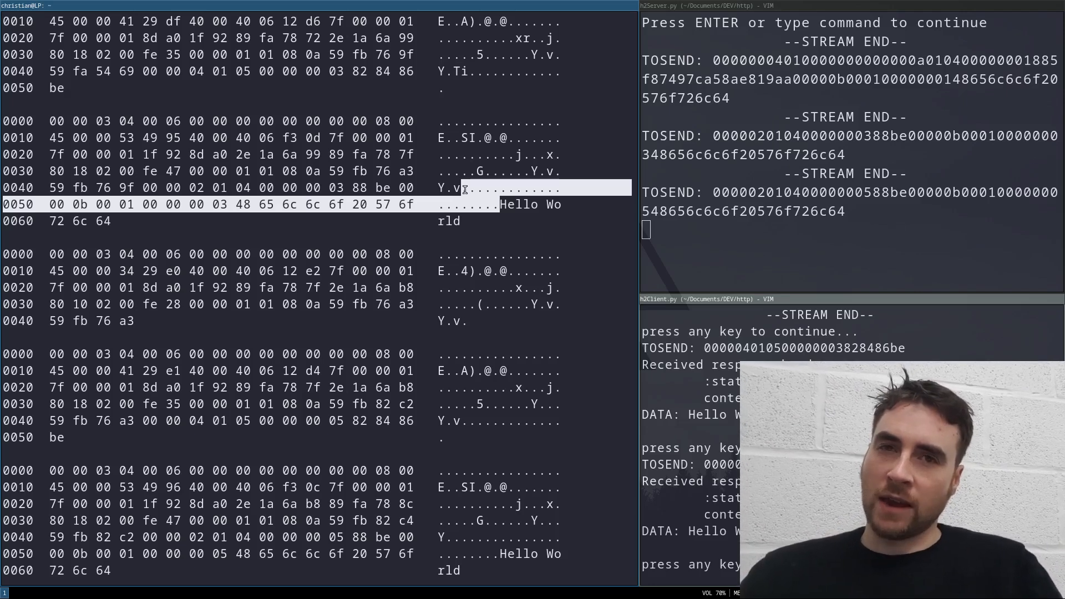
mouse_move(473, 192)
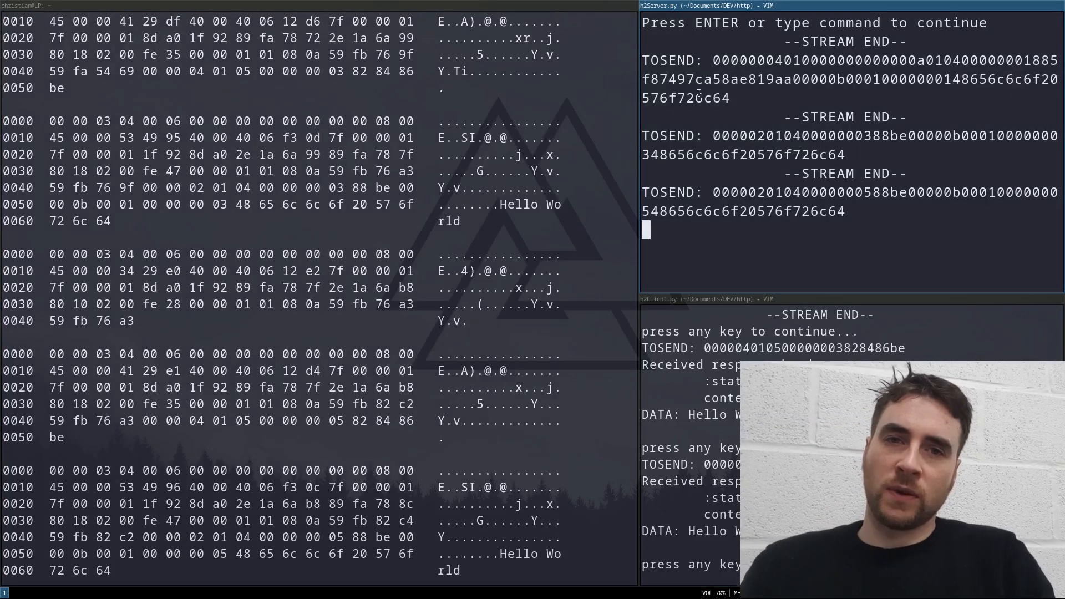
mouse_move(697, 118)
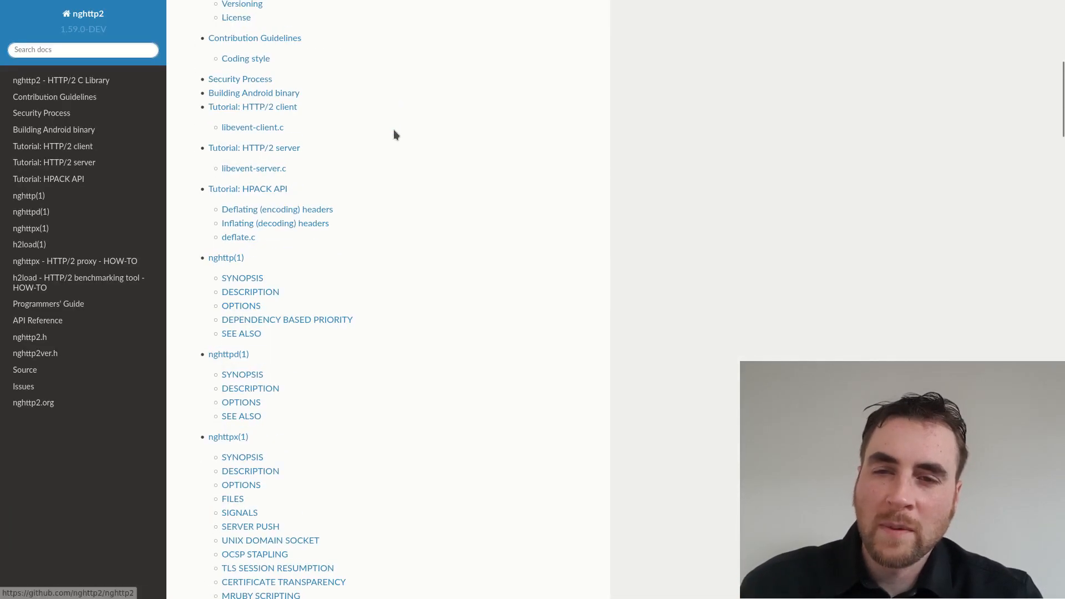
Scroll the nghttp2 documentation index down to the API reference function list
scroll("down", 3)
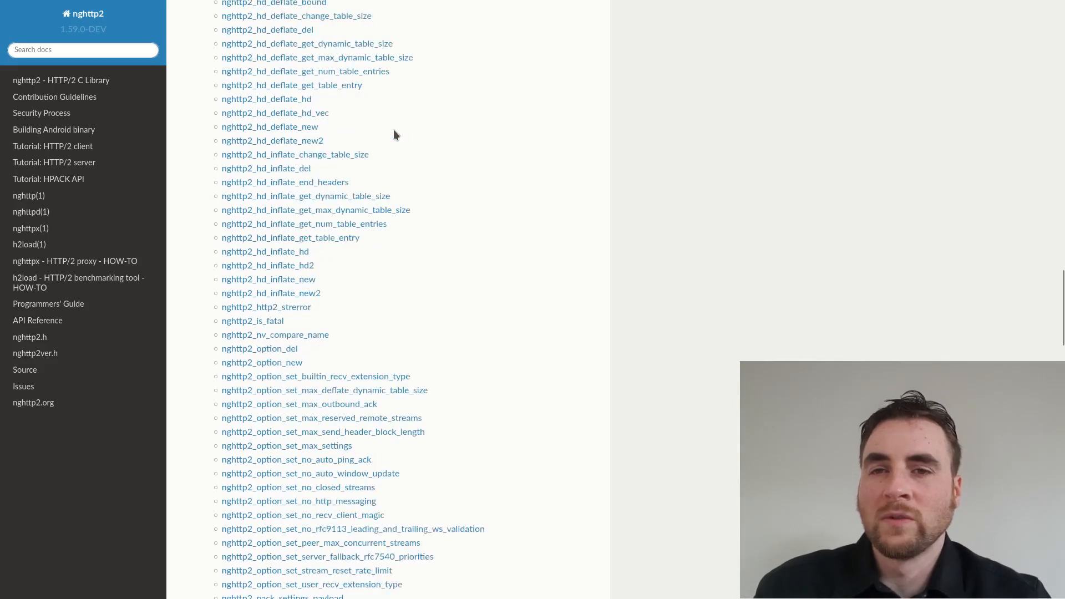
scroll("down", 3)
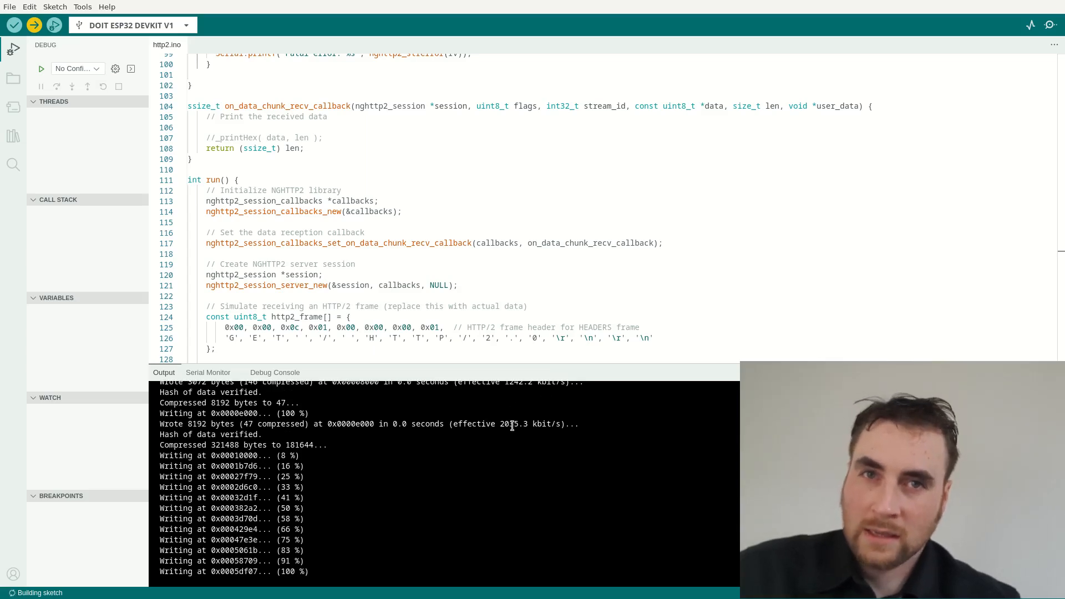
Bring up the http2.ino ESP32 sketch with its completed upload log in Arduino IDE
left_click(207, 373)
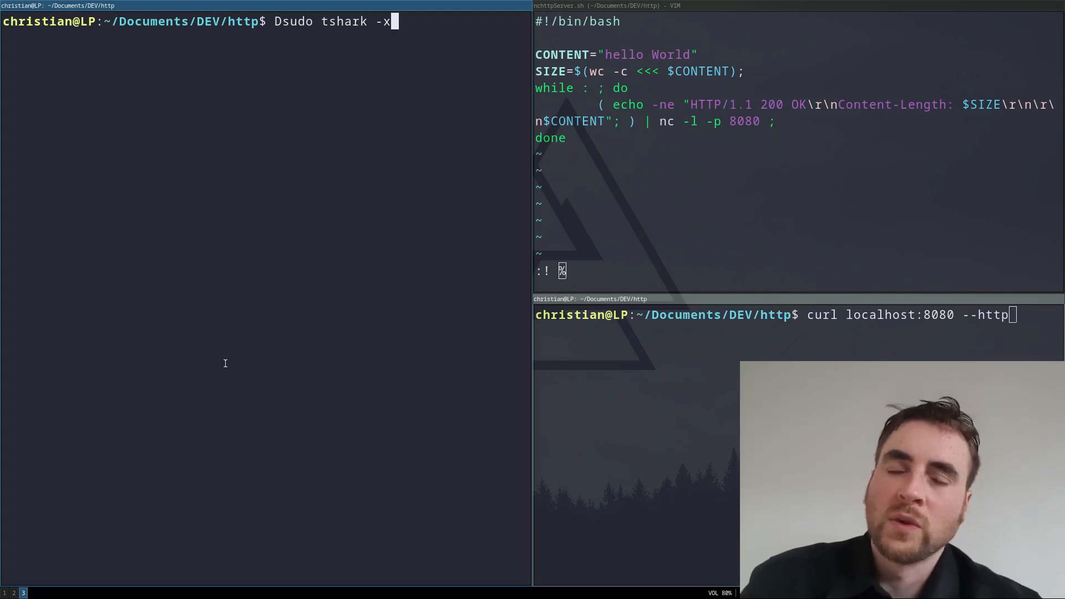
mouse_move(331, 367)
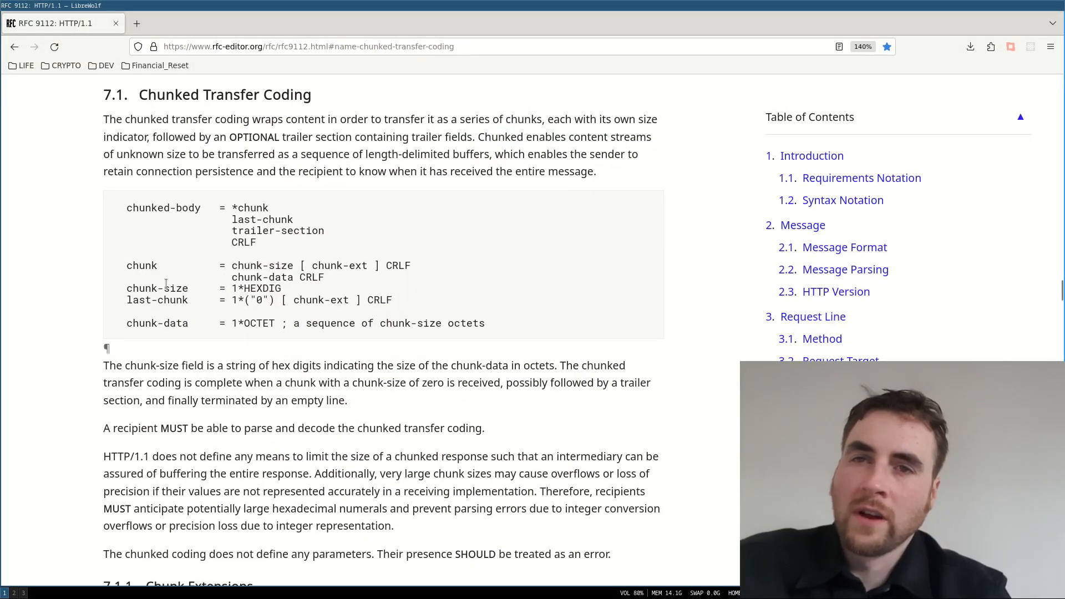
mouse_move(108, 254)
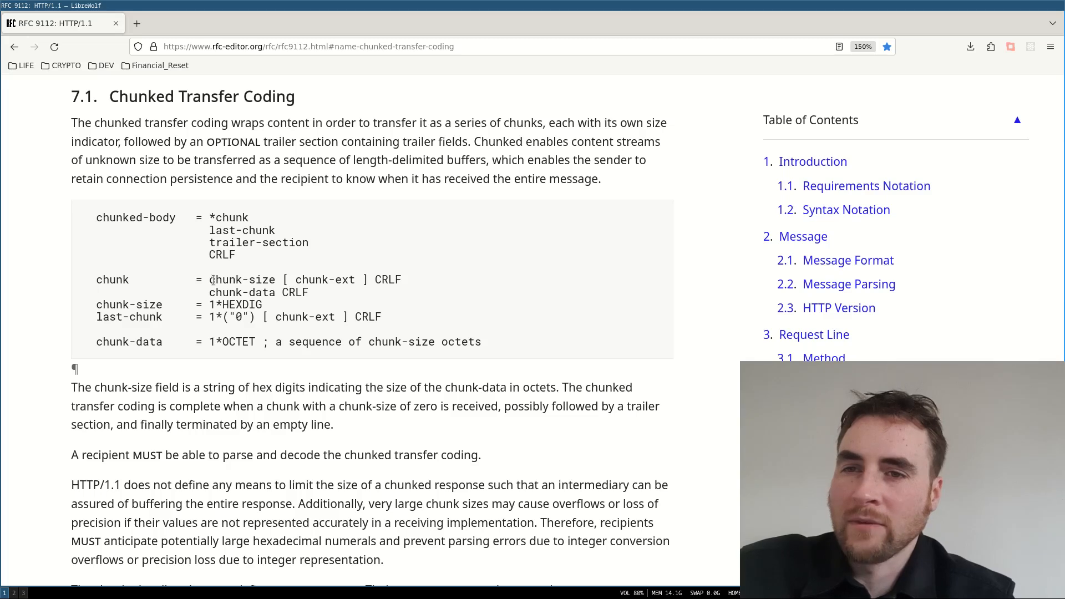
Highlight chunk-size in the chunk rule and the 0 in the last-chunk rule of RFC 9112
double_click(241, 279)
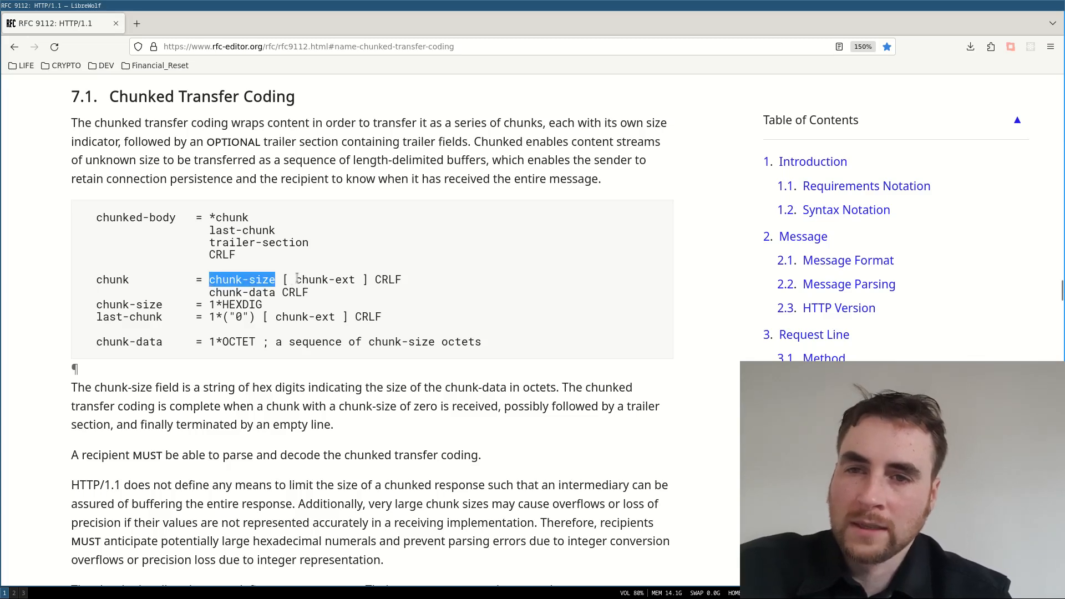
double_click(324, 279)
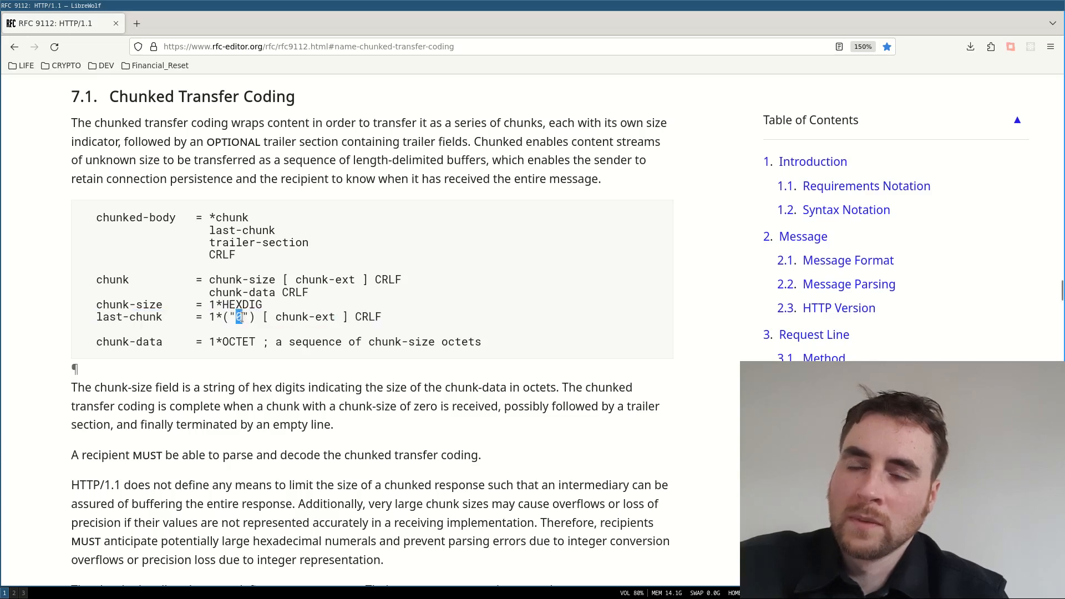
double_click(292, 316)
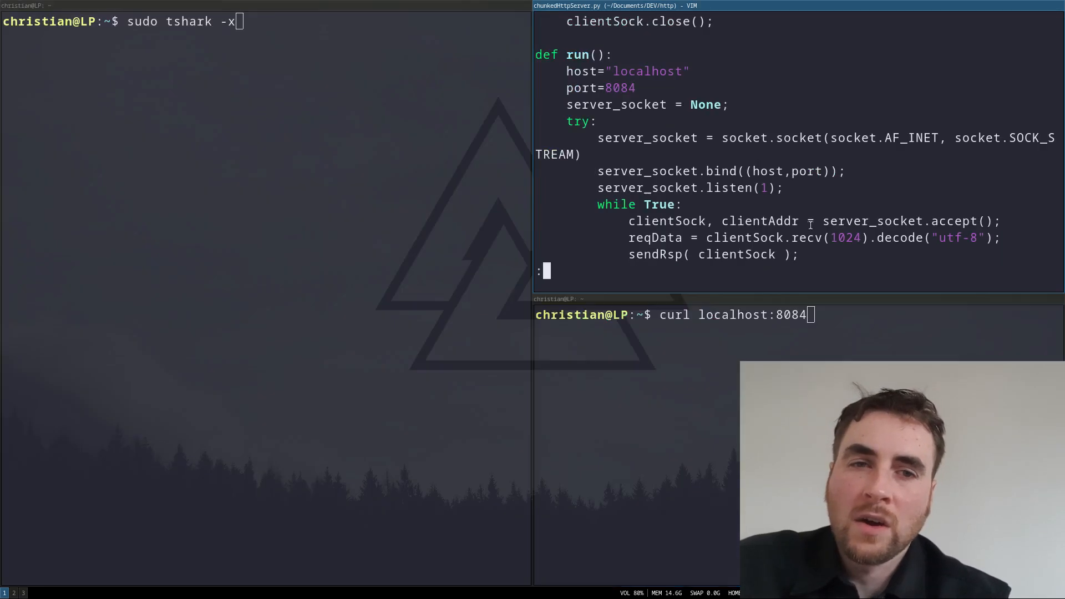
Prepare :!python % in Vim, then start sudo tshark -x capturing with hex output
type("!python %")
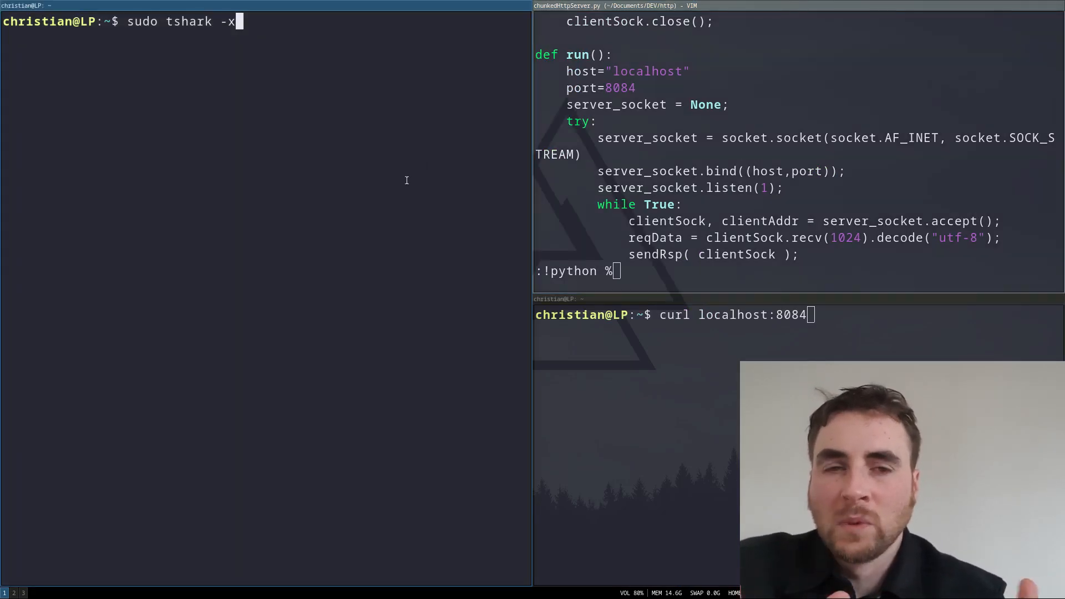
key("Return")
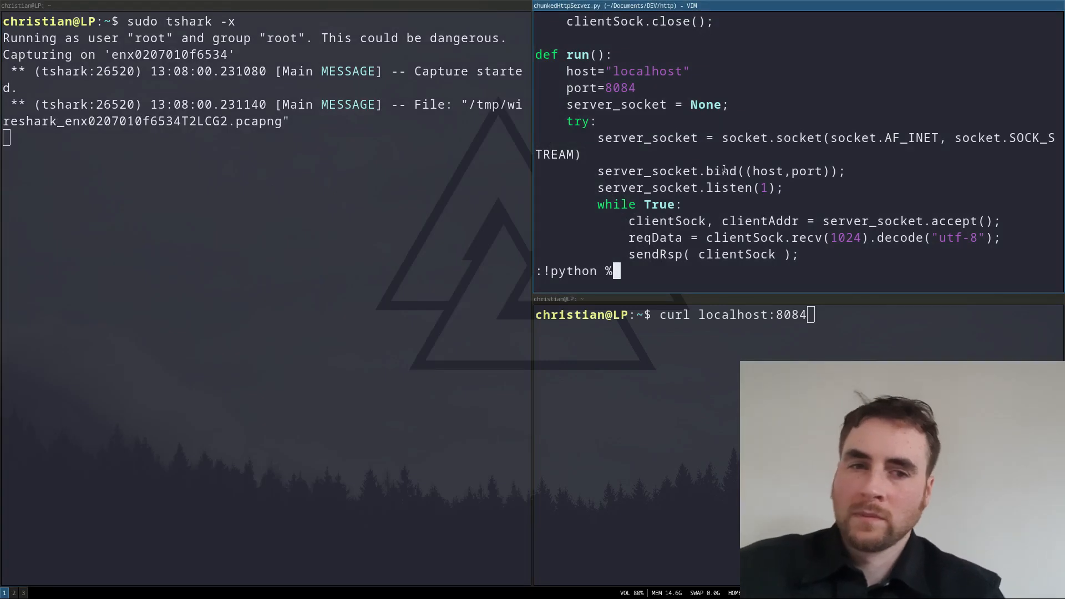